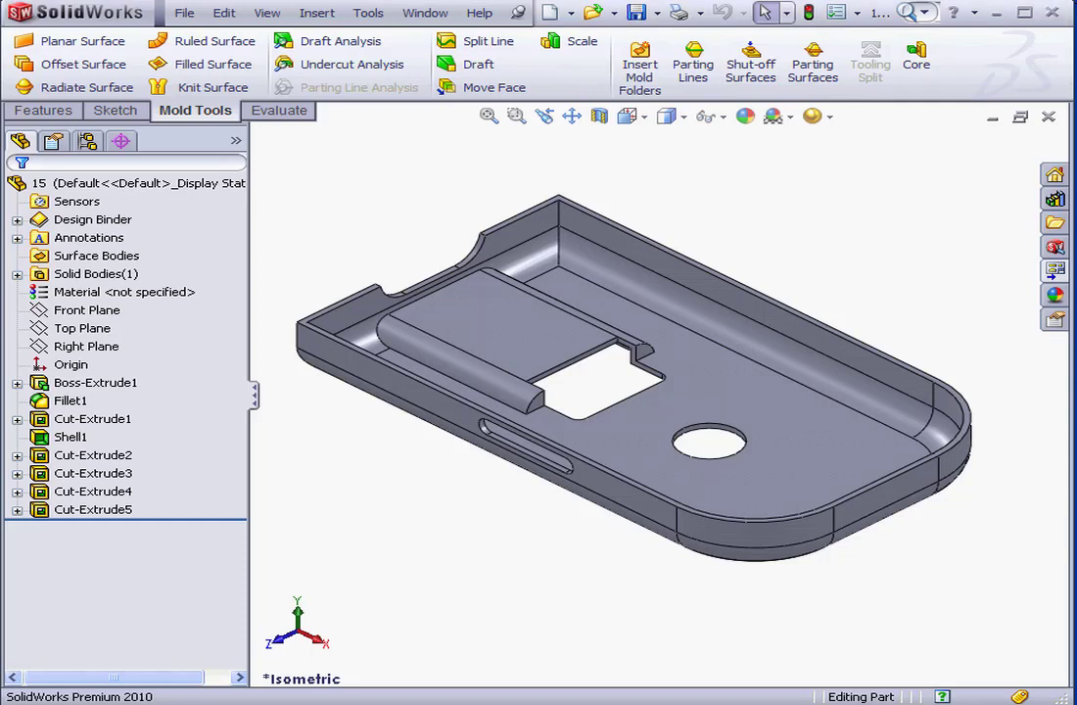
{"action": "mouse_move", "coordinate": [548, 558]}
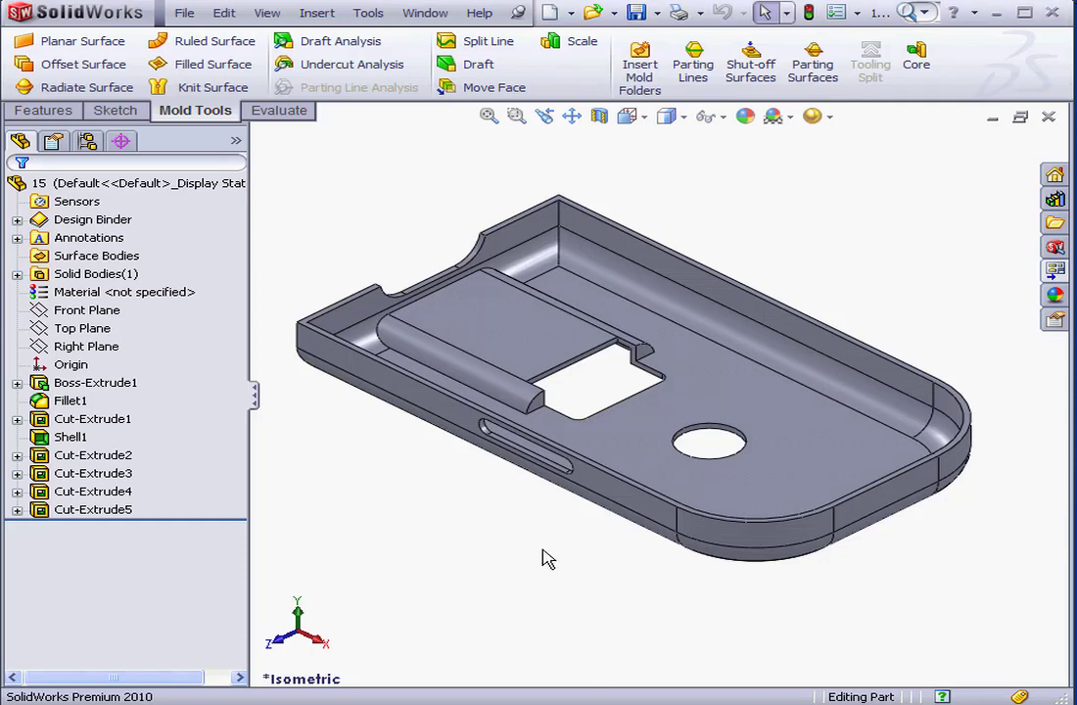
Start the Scale command from Mold Tools for the phone-case part.
{"action": "left_click", "coordinate": [581, 41]}
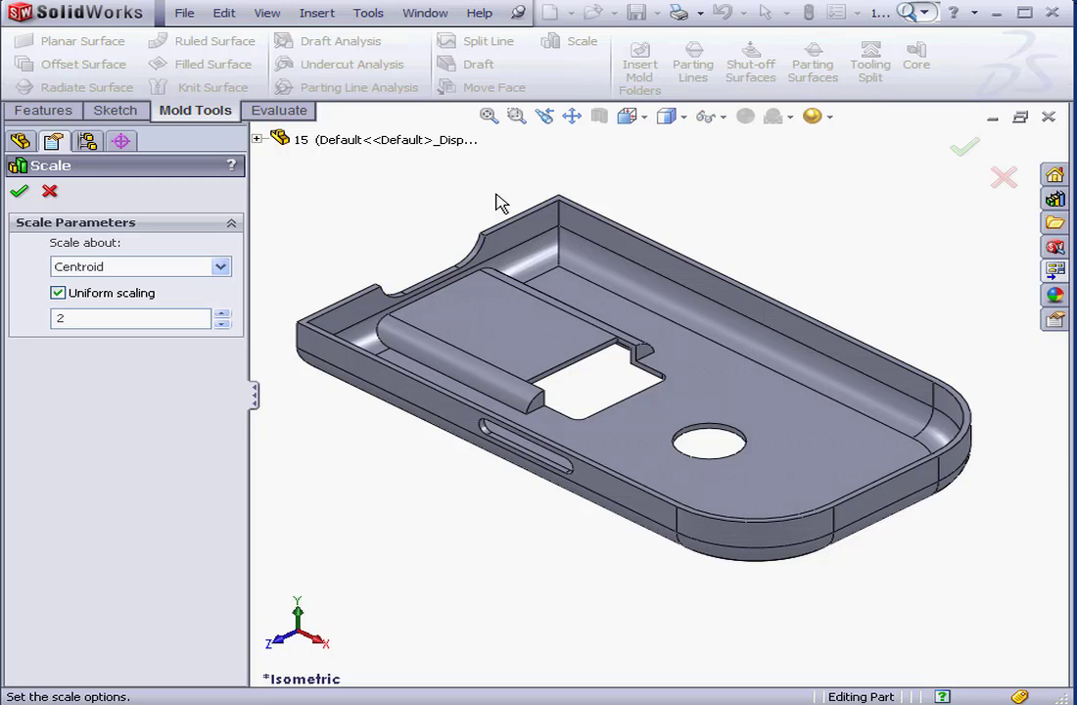
{"action": "mouse_move", "coordinate": [479, 210]}
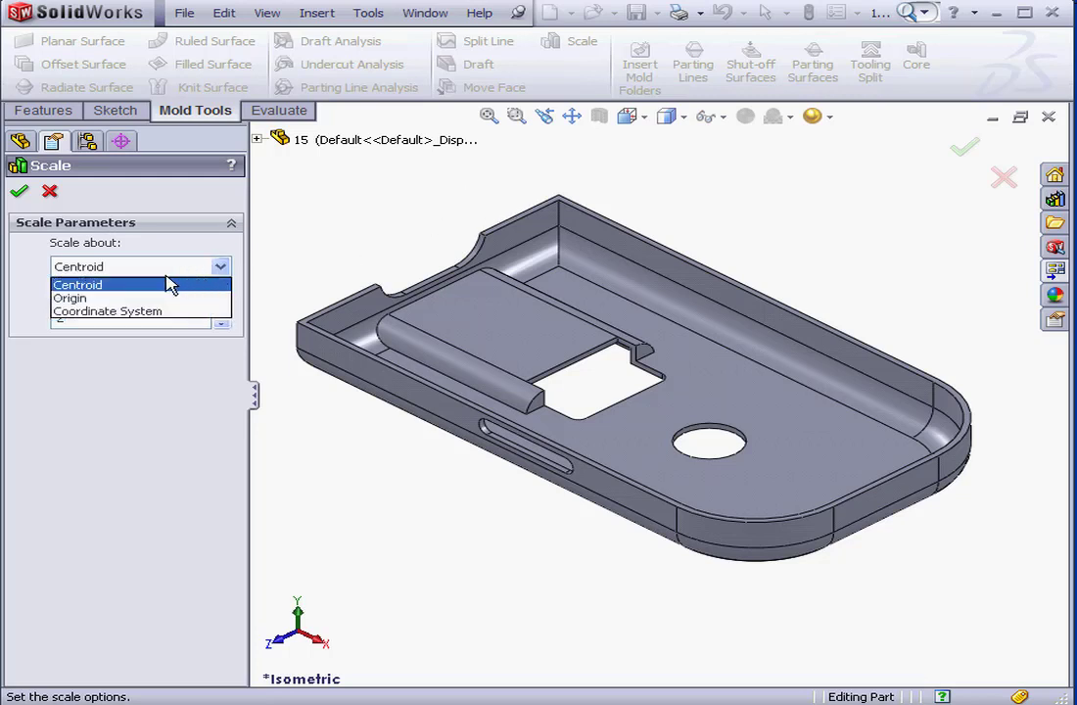
{"action": "mouse_move", "coordinate": [117, 290]}
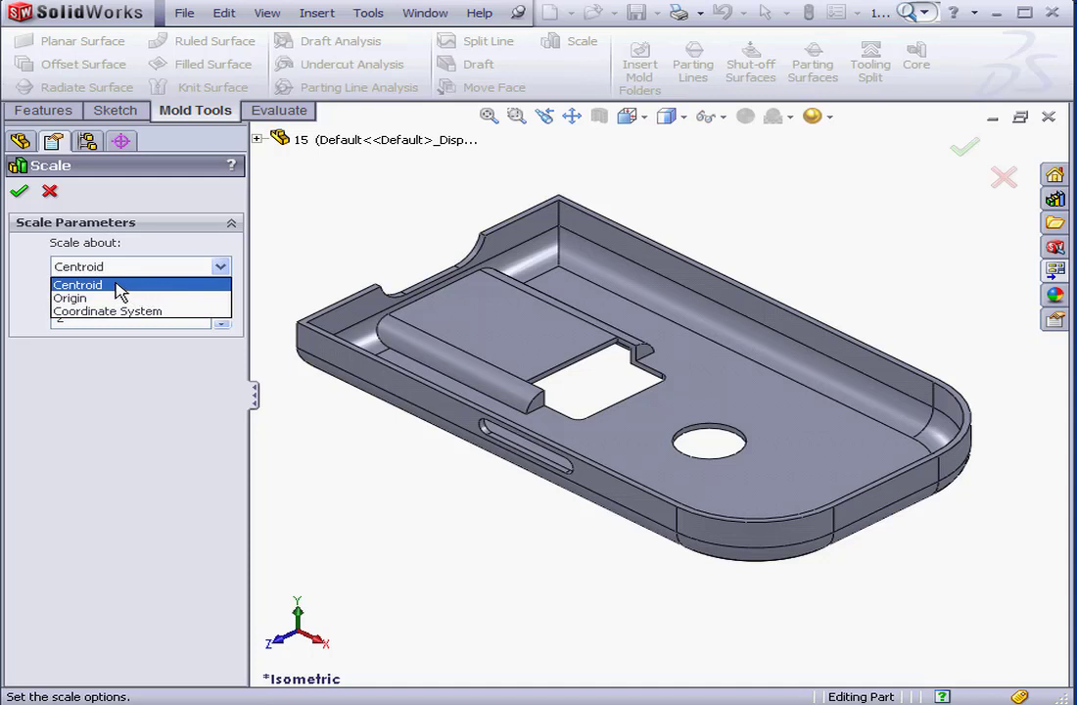
{"action": "mouse_move", "coordinate": [118, 292]}
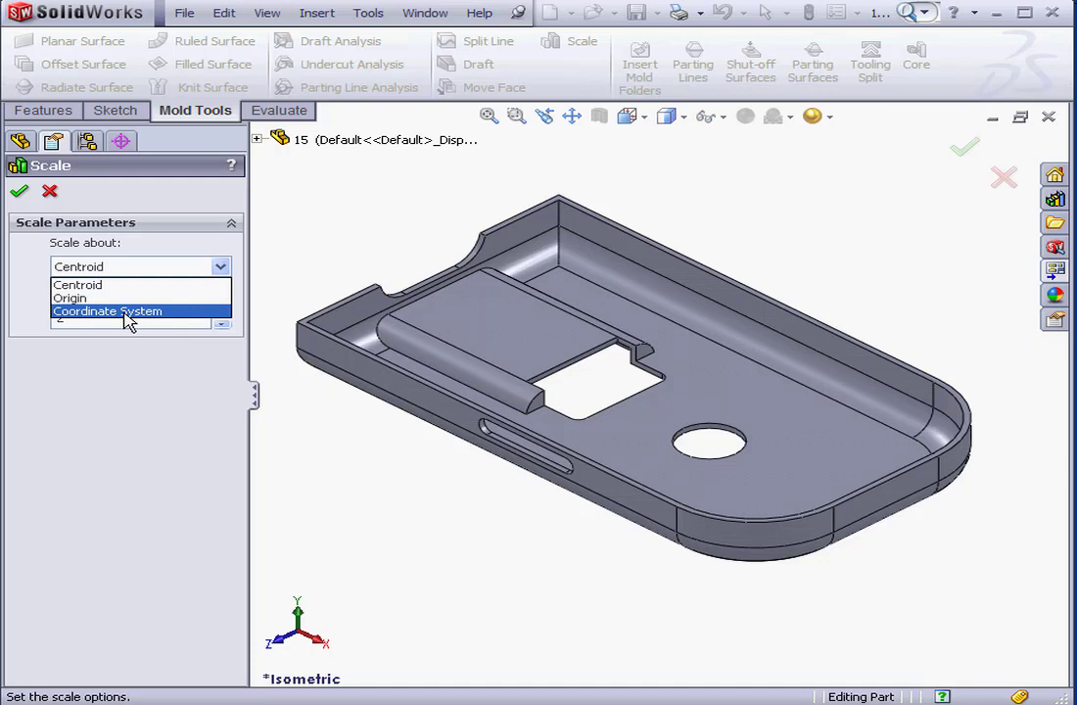
{"action": "mouse_move", "coordinate": [78, 298]}
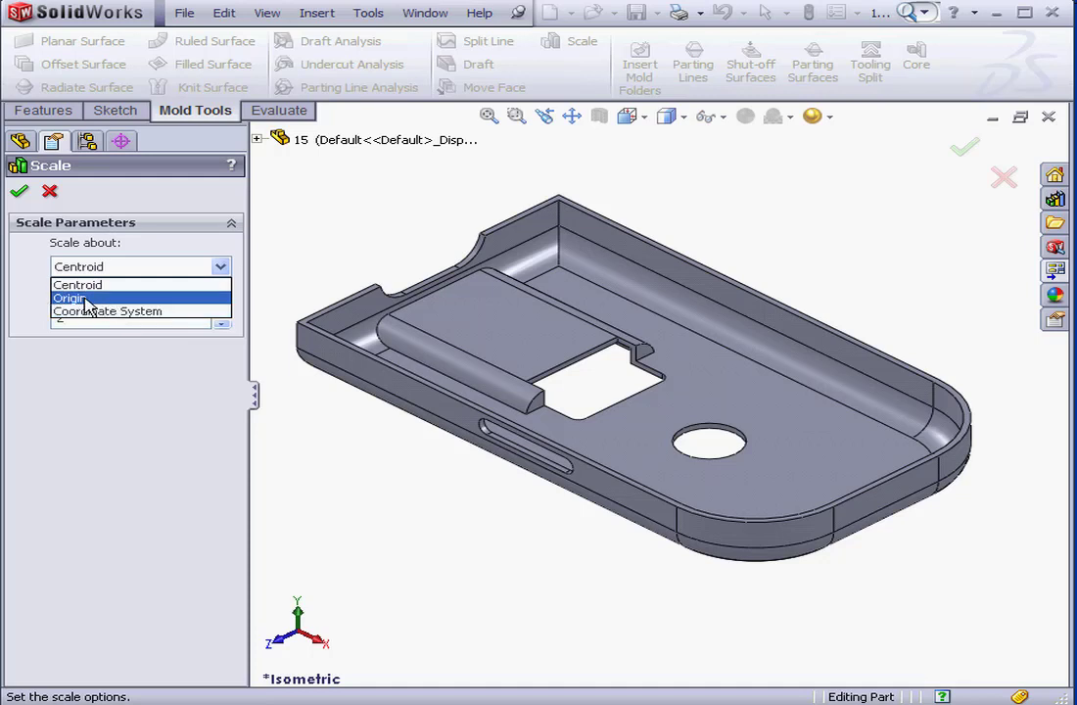
Choose Origin as the Scale about reference, keeping uniform scaling.
{"action": "left_click", "coordinate": [70, 298]}
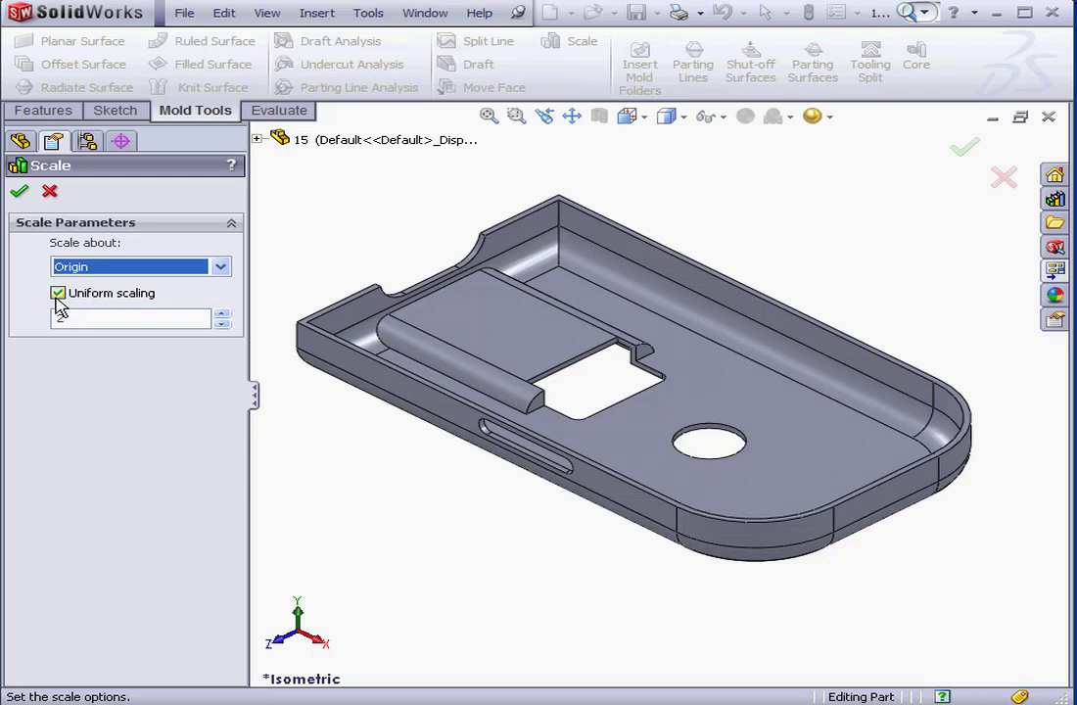
{"action": "left_click", "coordinate": [59, 293]}
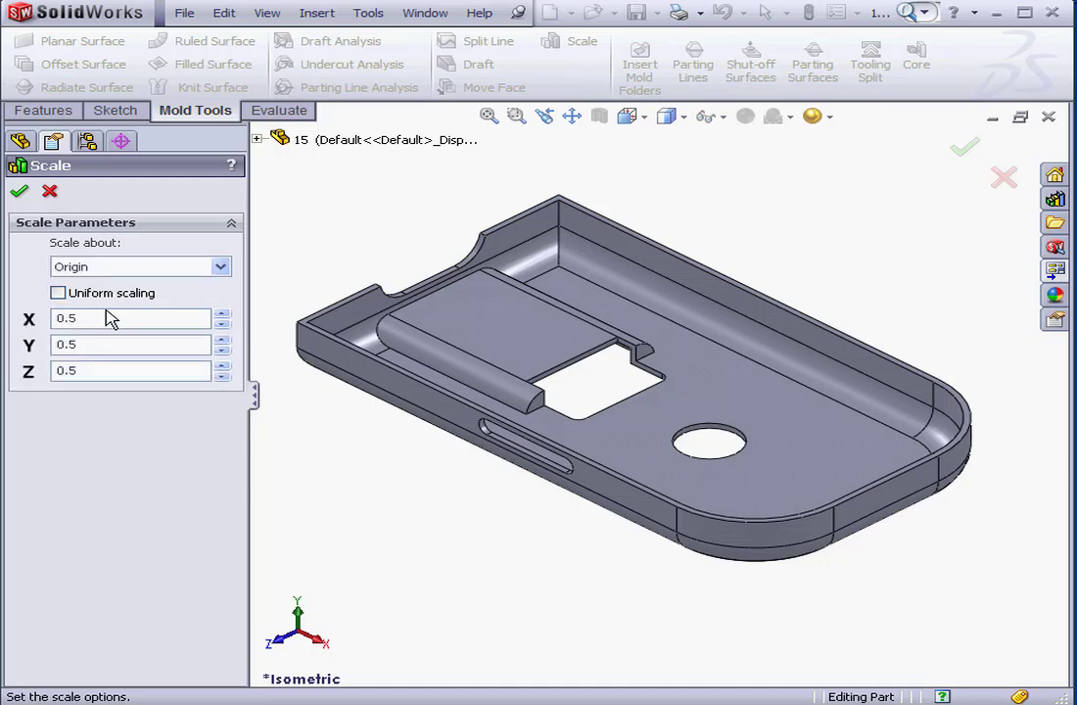
{"action": "mouse_move", "coordinate": [98, 315]}
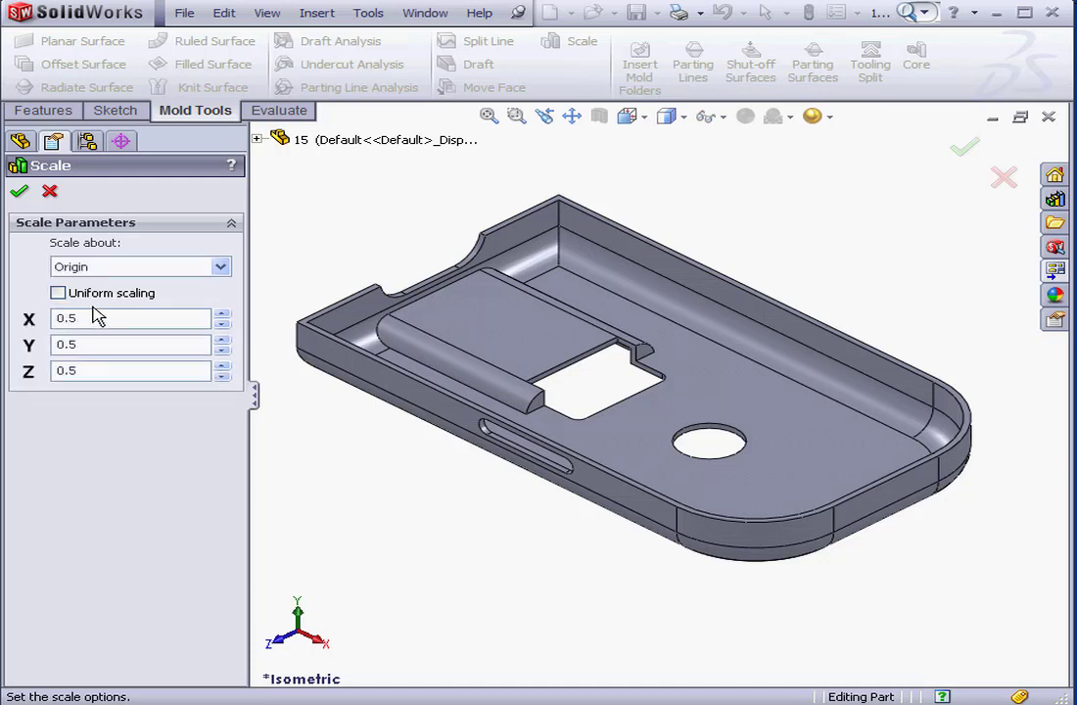
{"action": "mouse_move", "coordinate": [94, 317]}
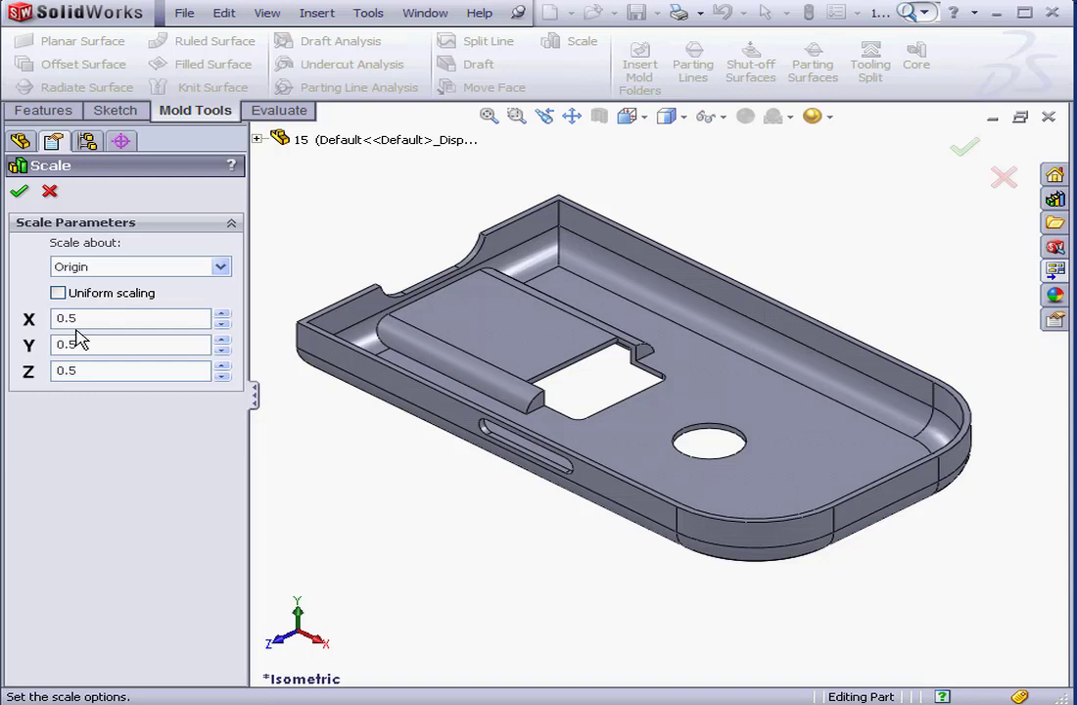
{"action": "mouse_move", "coordinate": [74, 317]}
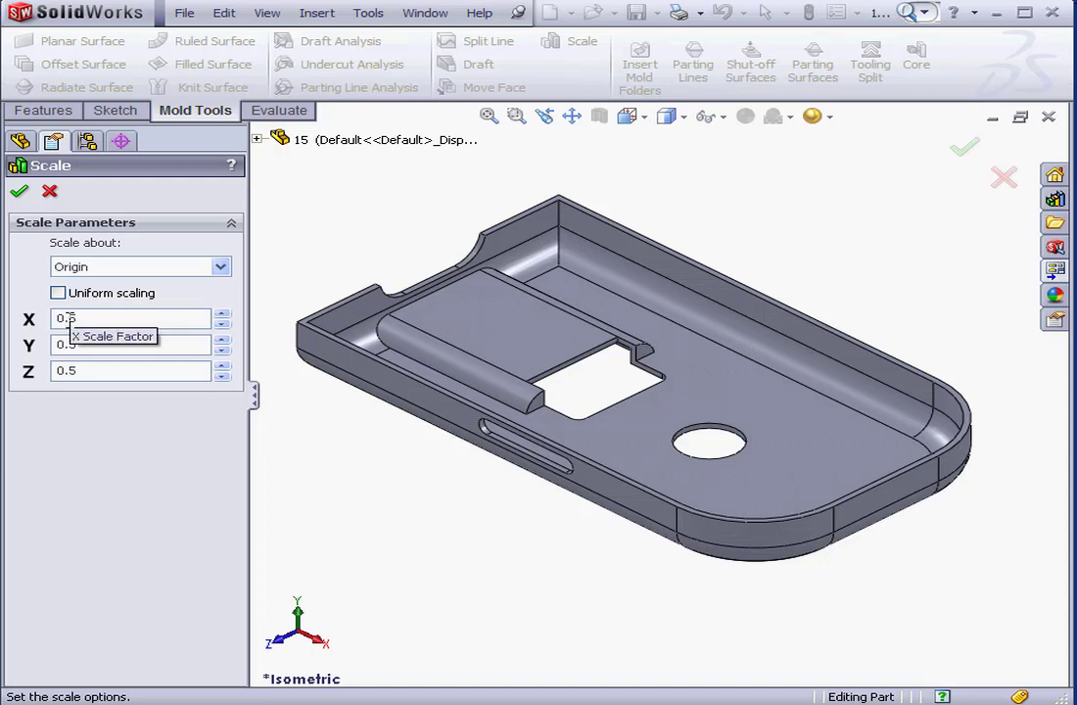
{"action": "left_click", "coordinate": [59, 294]}
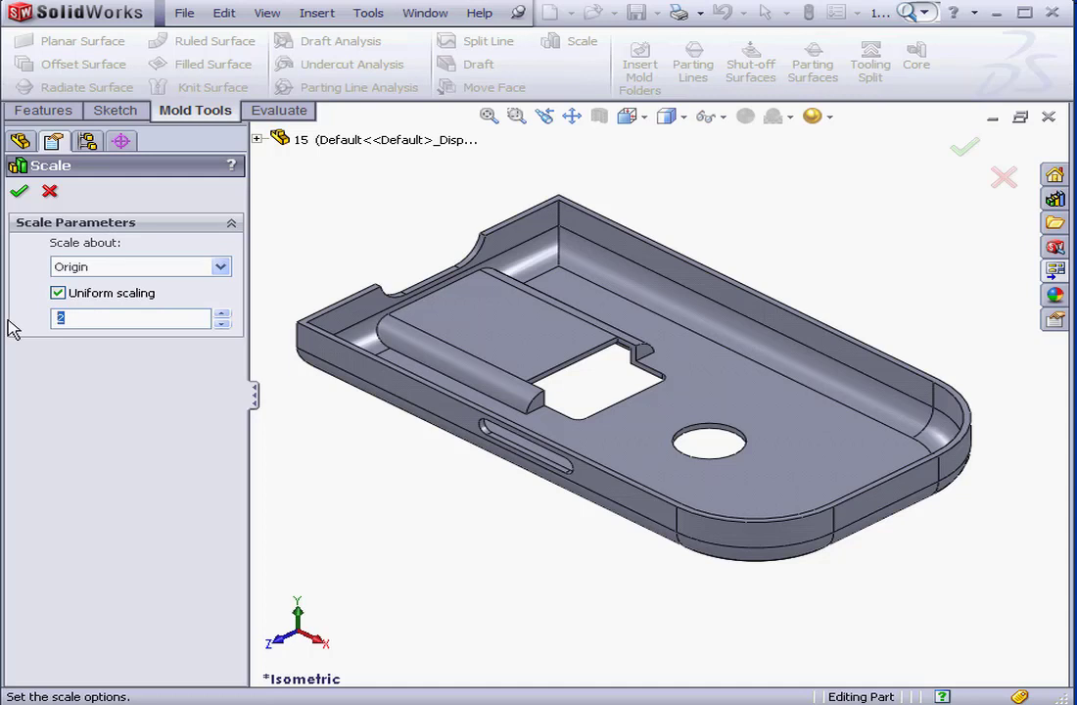
Try uniform scale factors of .5 and then 1.5 about the origin.
{"action": "type", "text": ".5"}
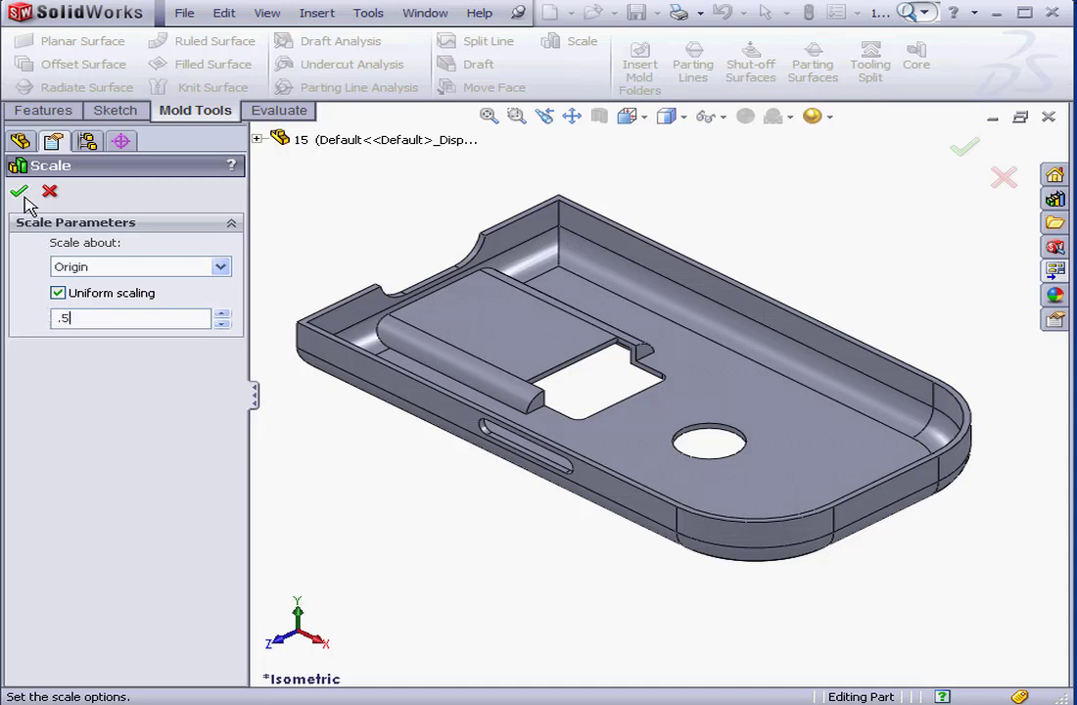
{"action": "left_click", "coordinate": [19, 191]}
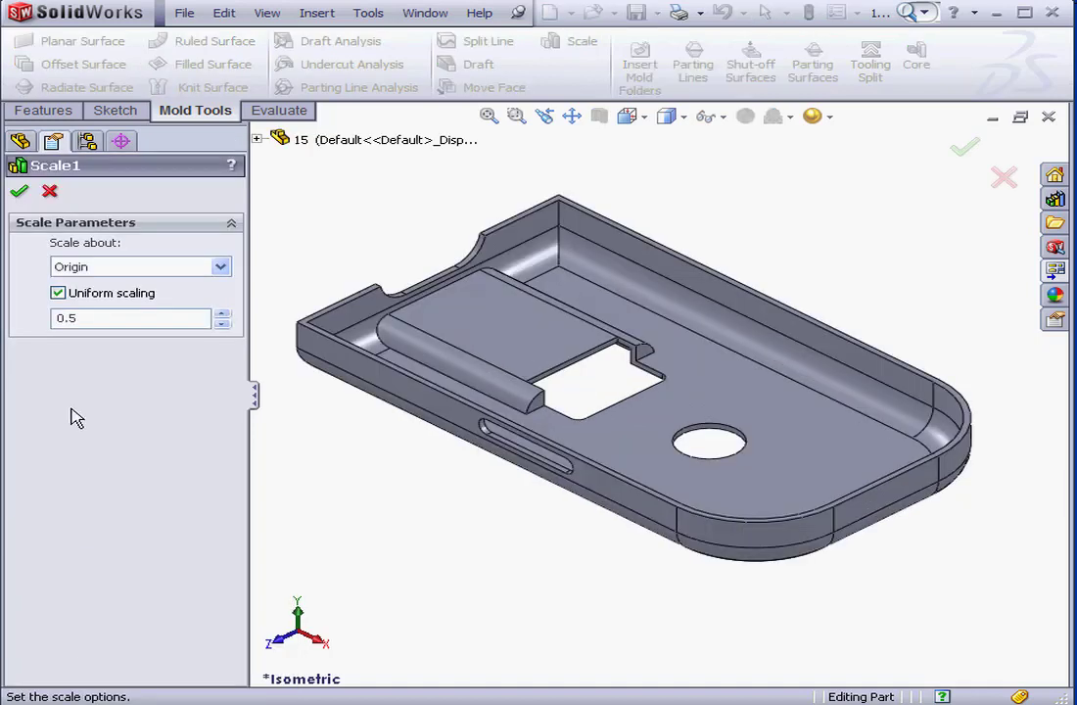
{"action": "left_click", "coordinate": [61, 317]}
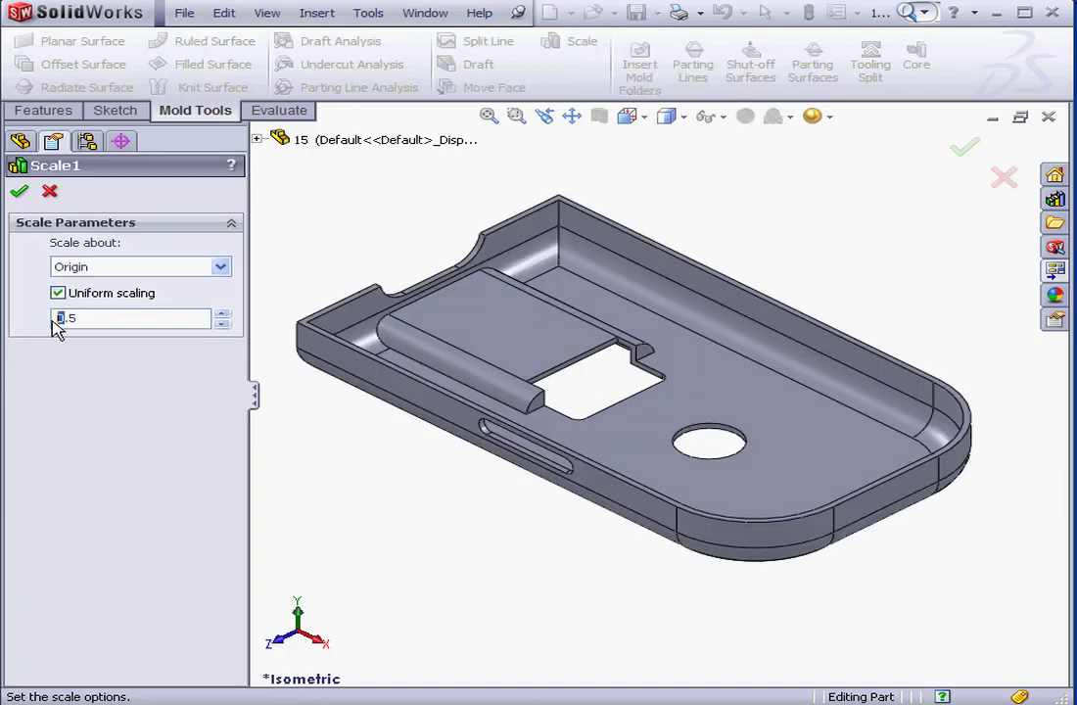
{"action": "type", "text": "1.5"}
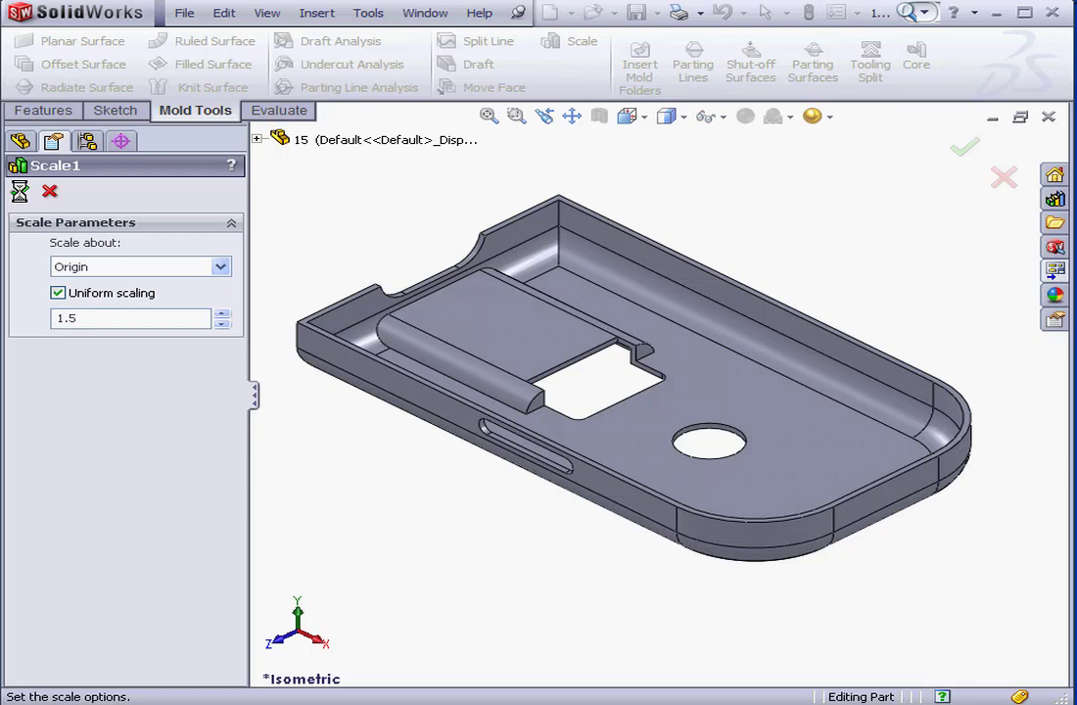
{"action": "right_click", "coordinate": [63, 527]}
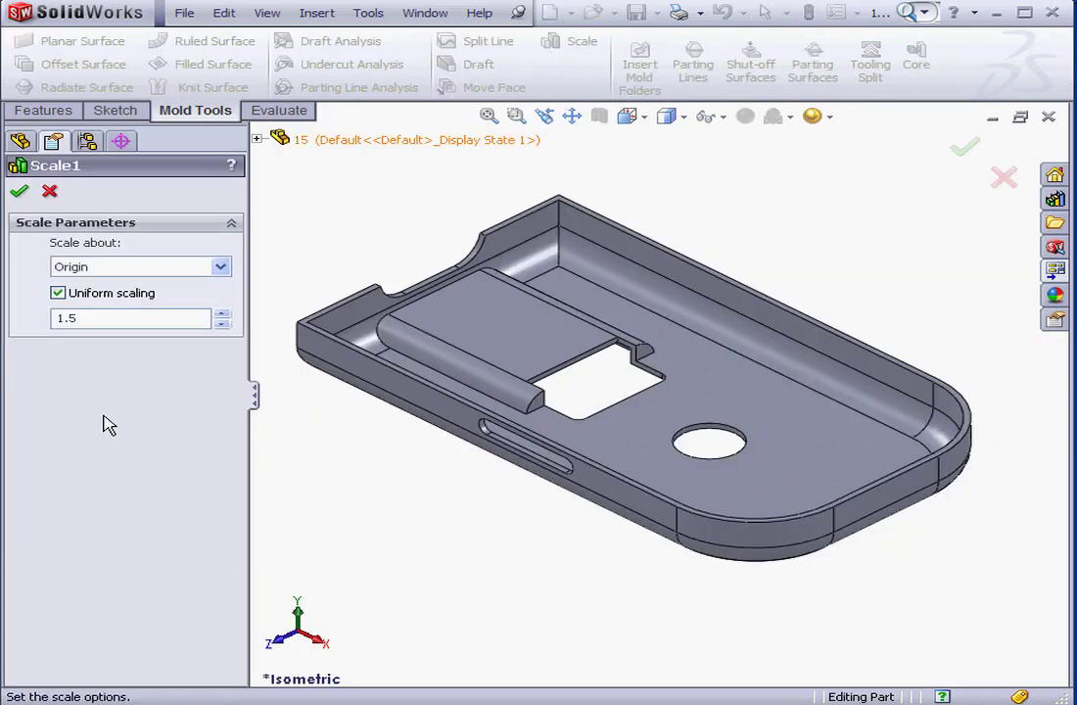
Replace the factor with 1.03 and confirm, creating the Scale1 feature.
{"action": "left_click", "coordinate": [127, 317]}
{"action": "type", "text": "1.03"}
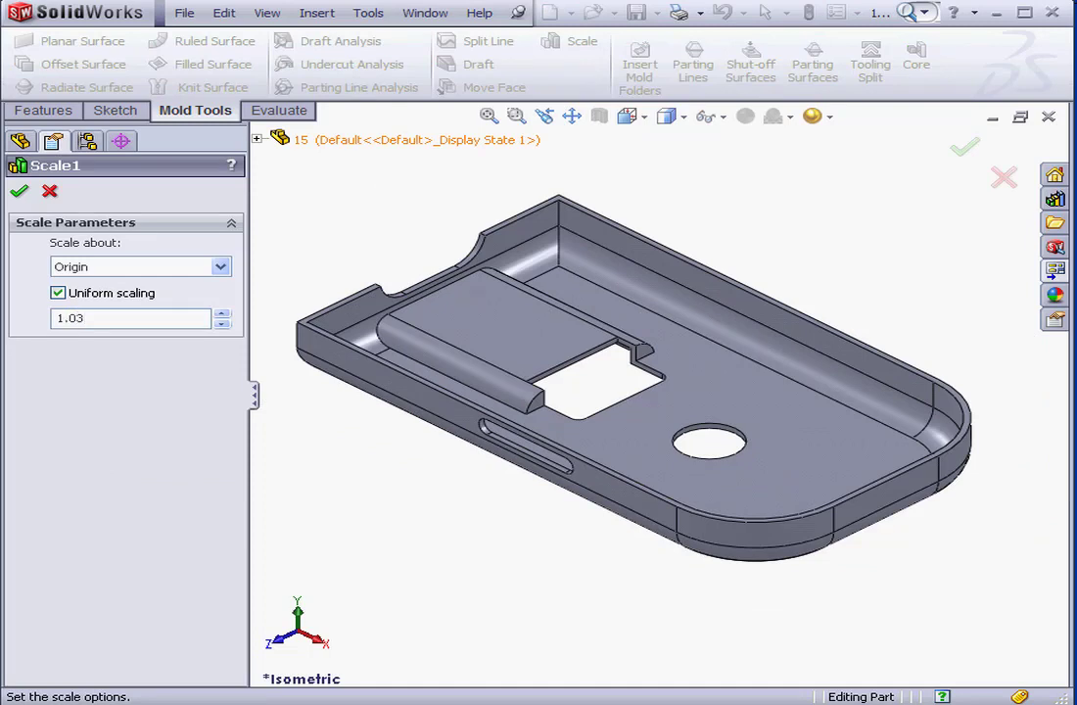
{"action": "left_click", "coordinate": [129, 317]}
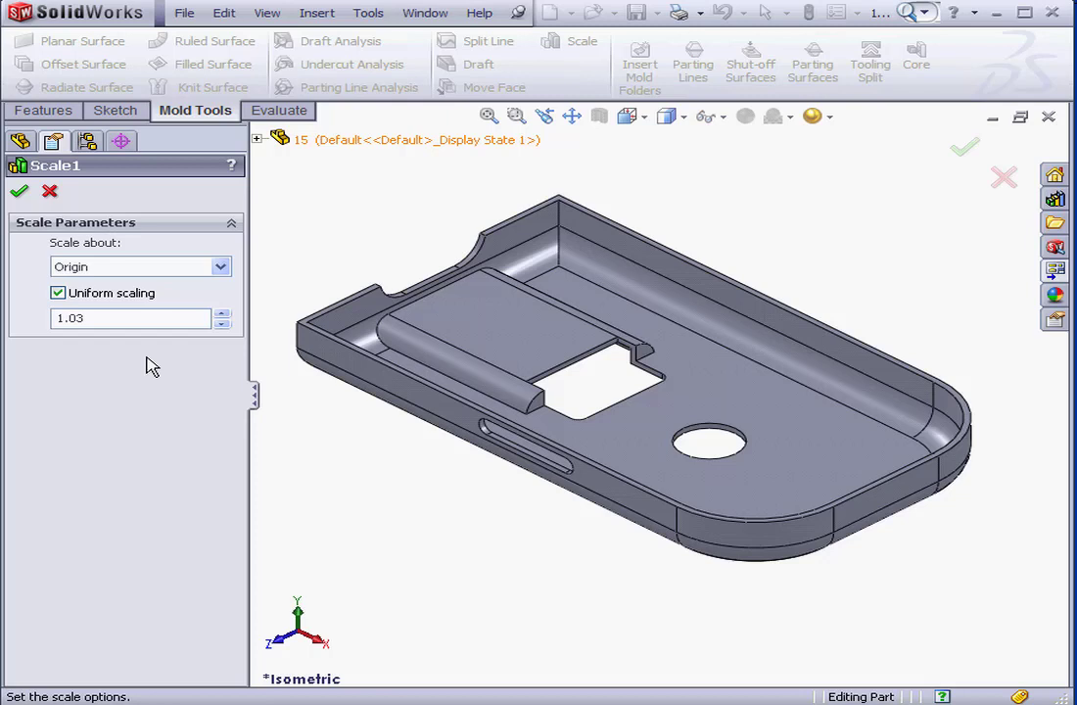
{"action": "mouse_move", "coordinate": [153, 356]}
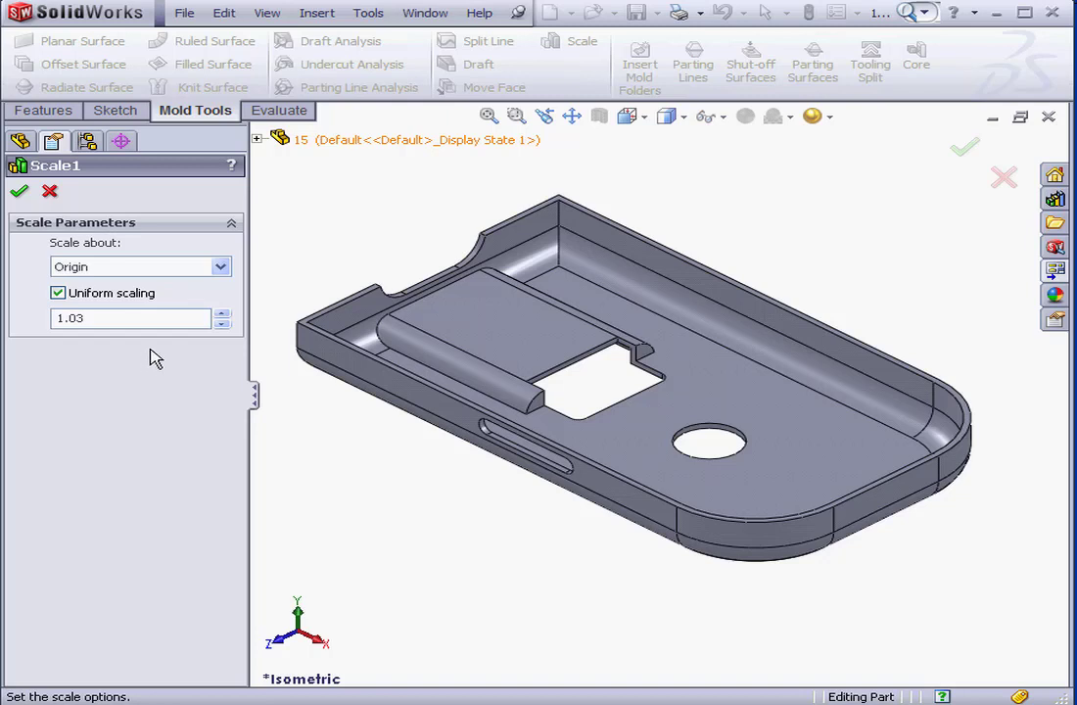
{"action": "left_click", "coordinate": [19, 192]}
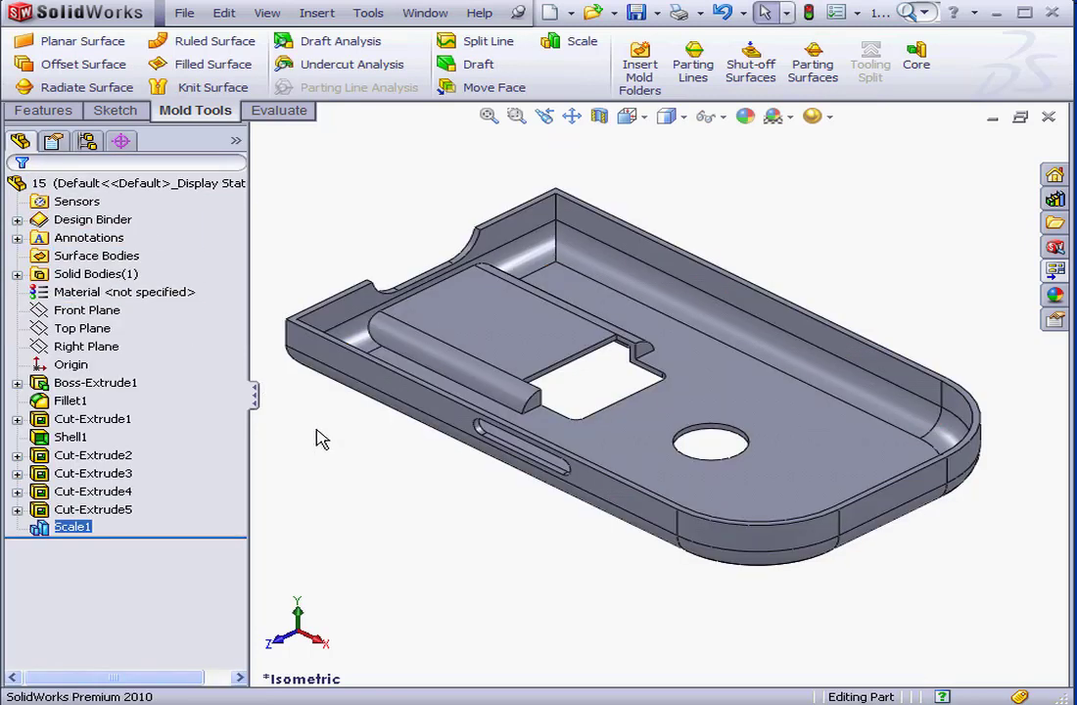
{"action": "mouse_move", "coordinate": [325, 431]}
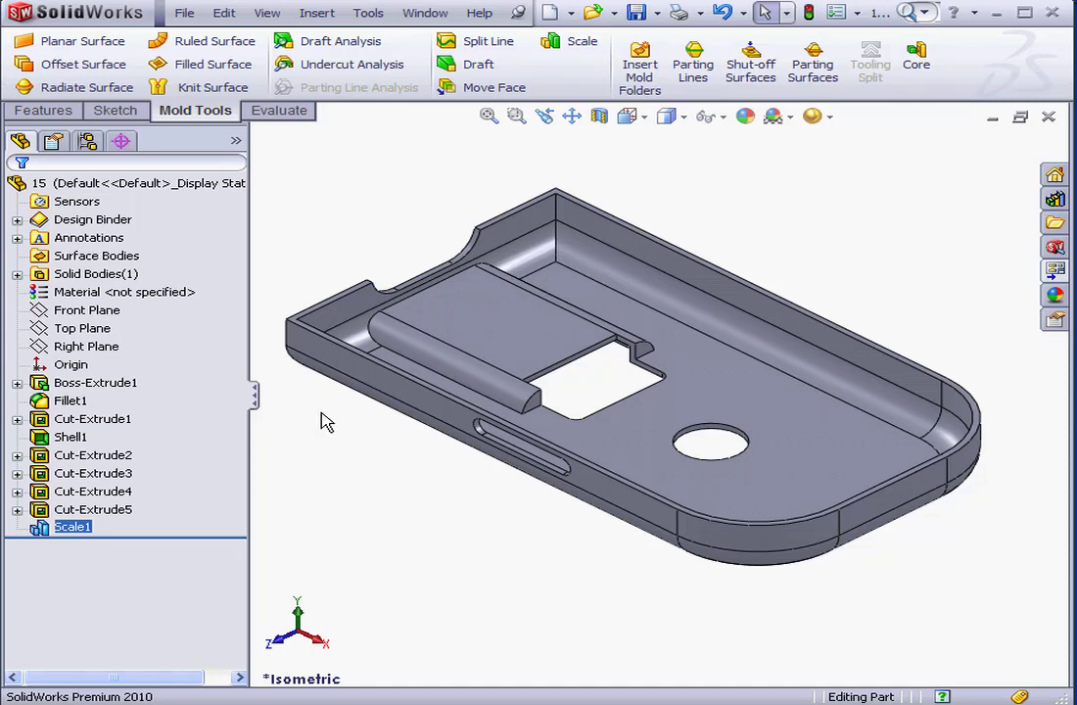
{"action": "mouse_move", "coordinate": [317, 422]}
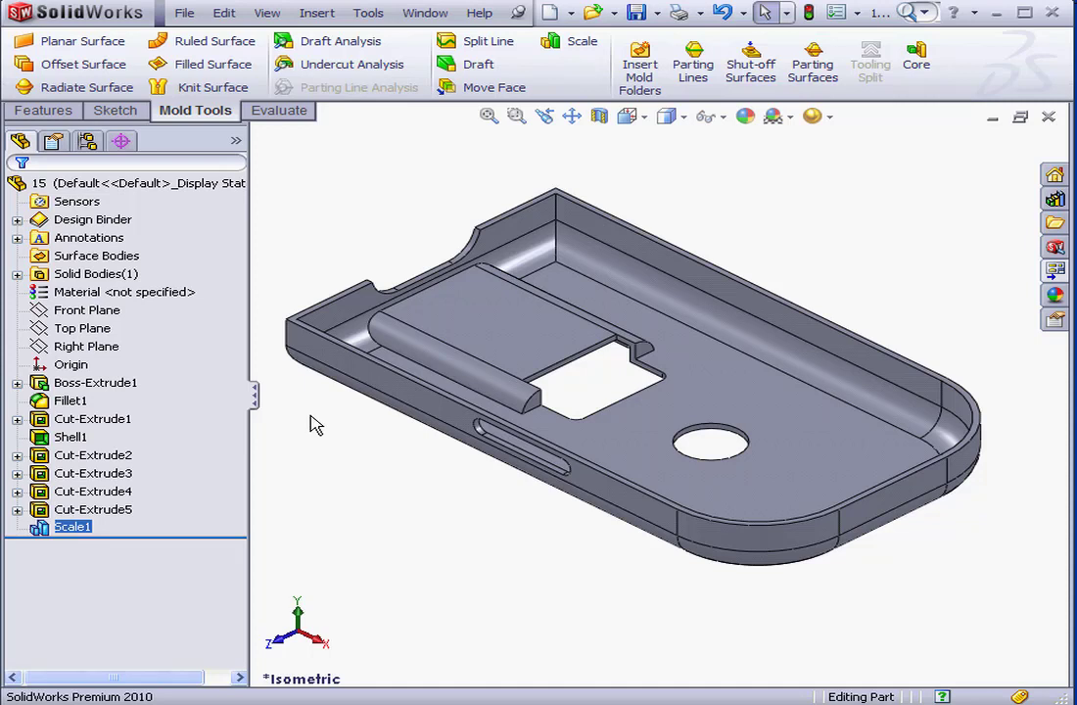
{"action": "mouse_move", "coordinate": [329, 432]}
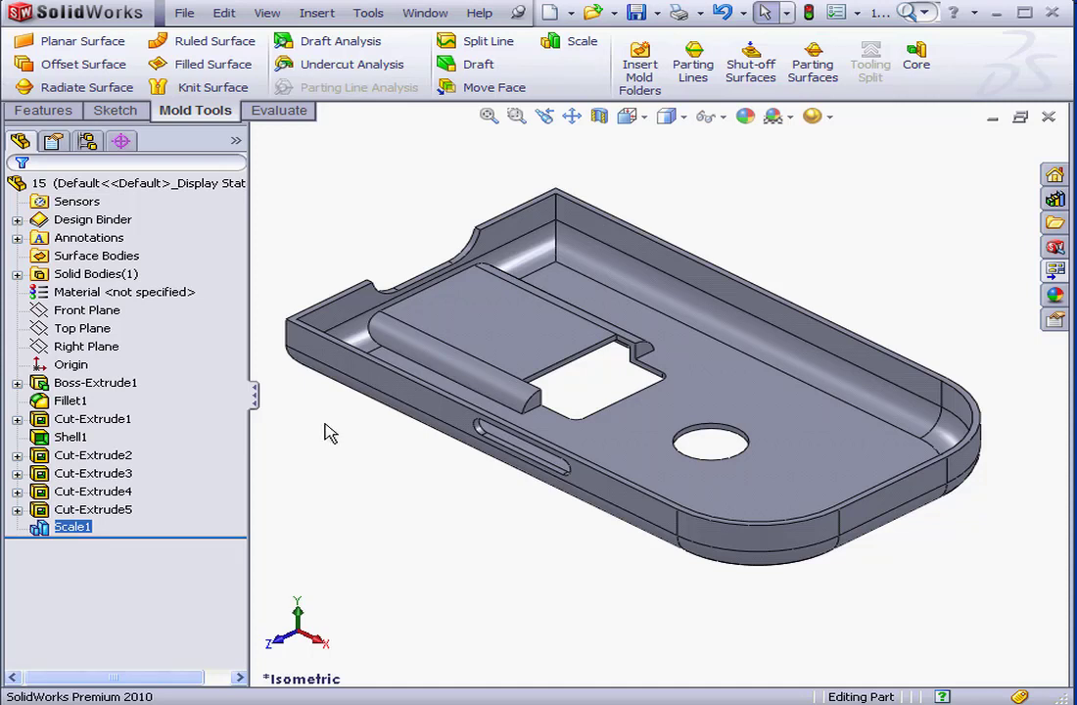
{"action": "mouse_move", "coordinate": [337, 435]}
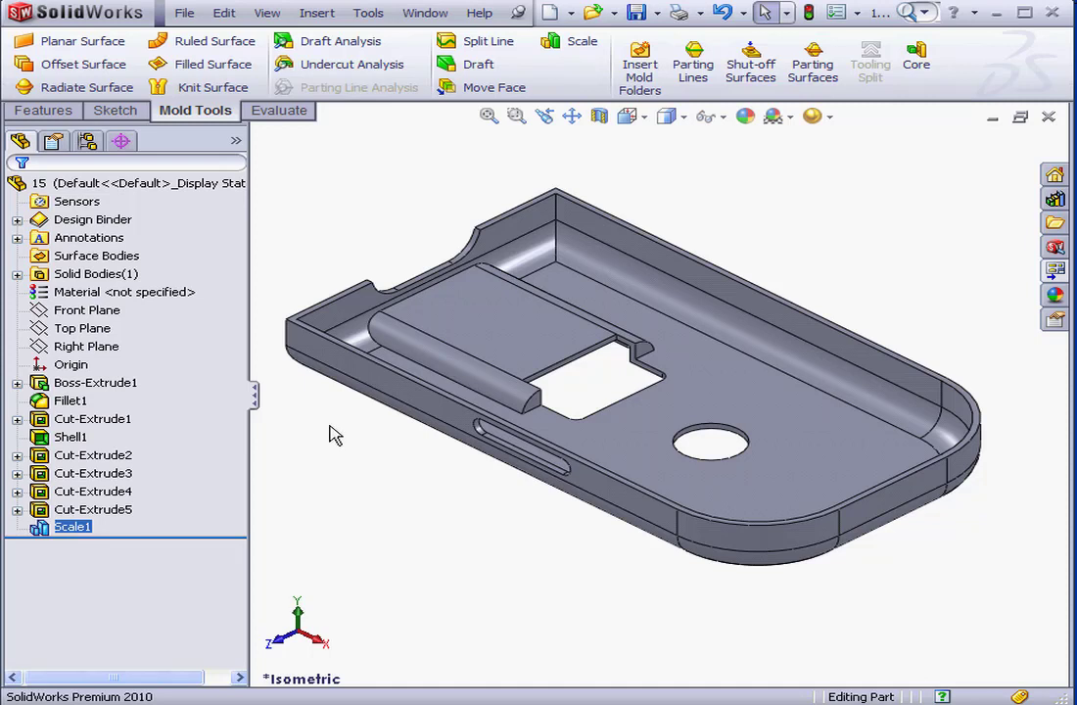
{"action": "mouse_move", "coordinate": [313, 419]}
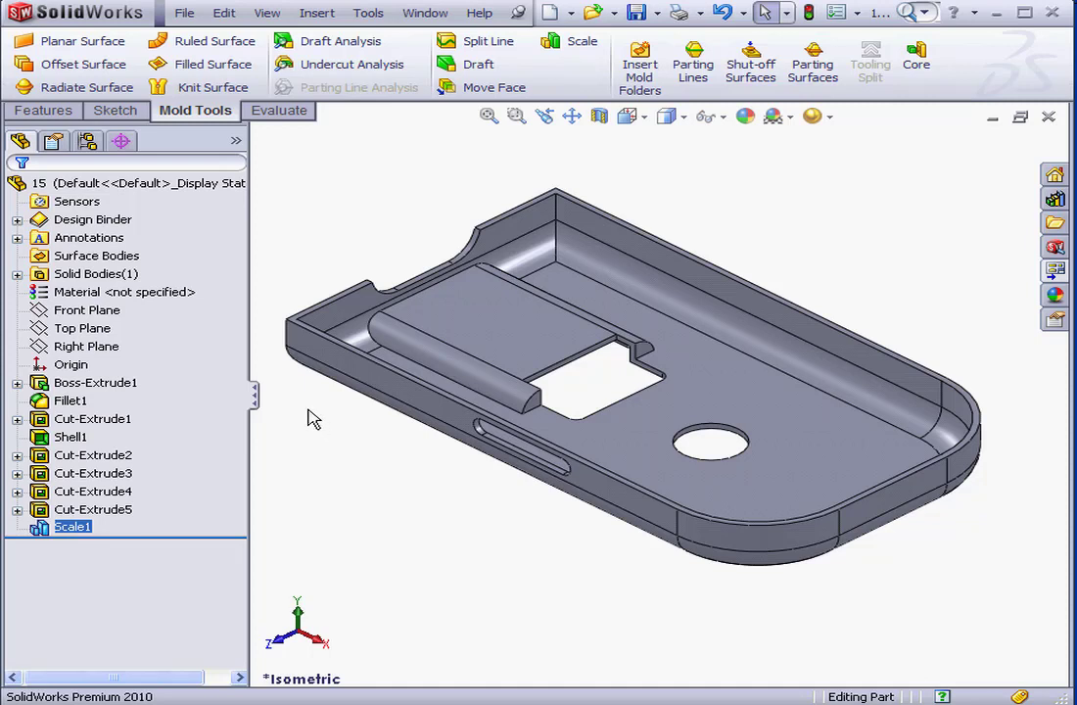
{"action": "mouse_move", "coordinate": [181, 536]}
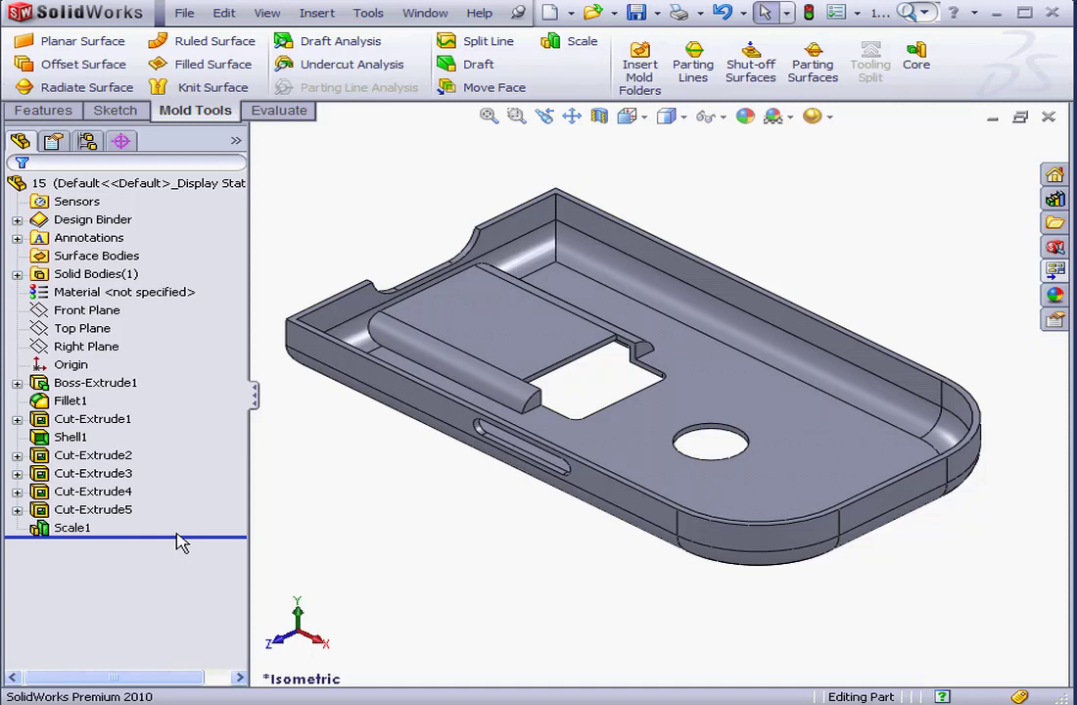
{"action": "mouse_move", "coordinate": [317, 546]}
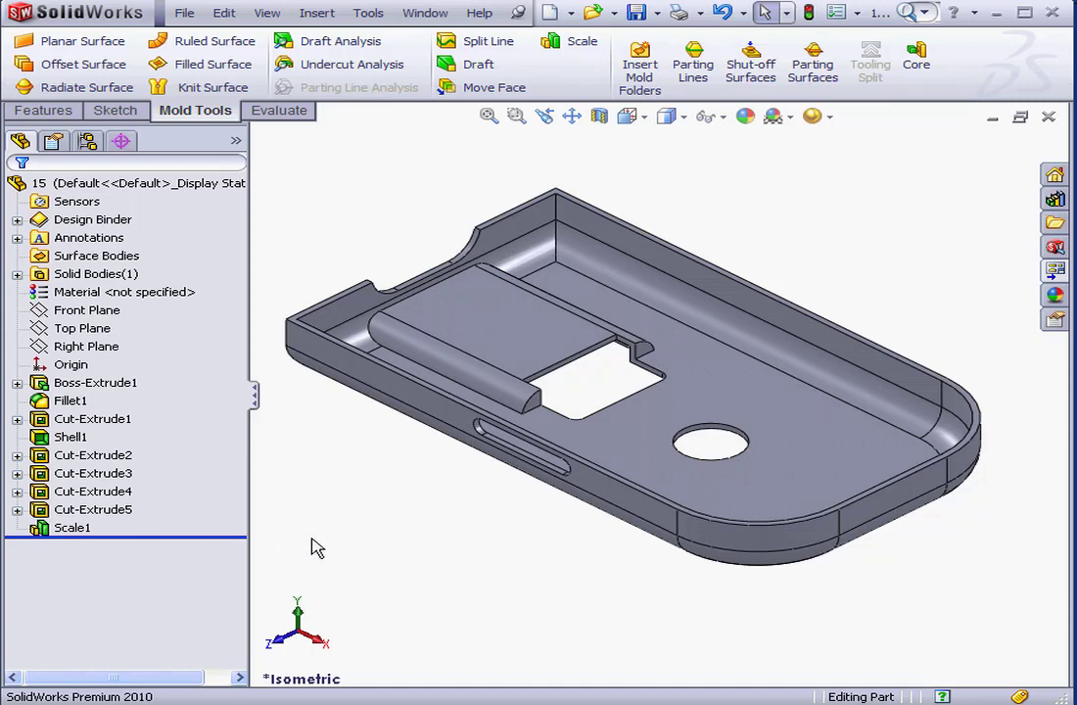